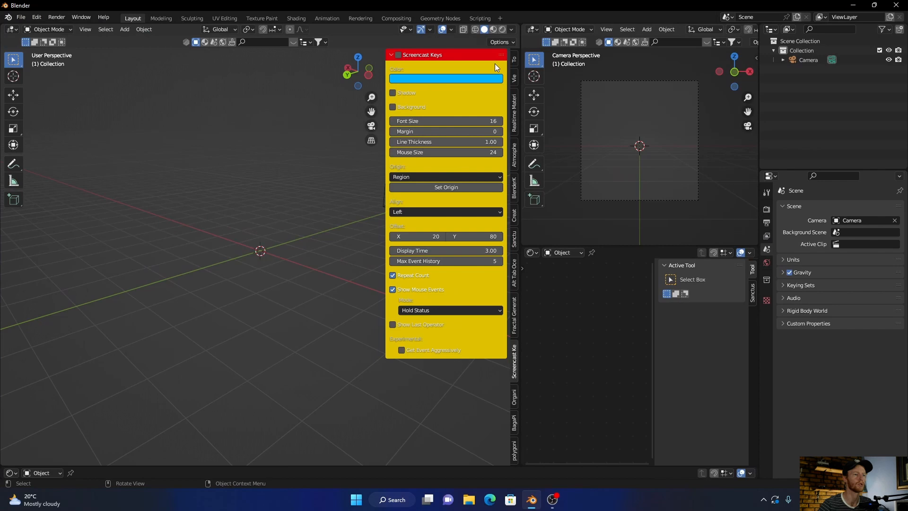
Hide the Screencast Keys sidebar panel and show the lower area's editor-type list.
click(398, 55)
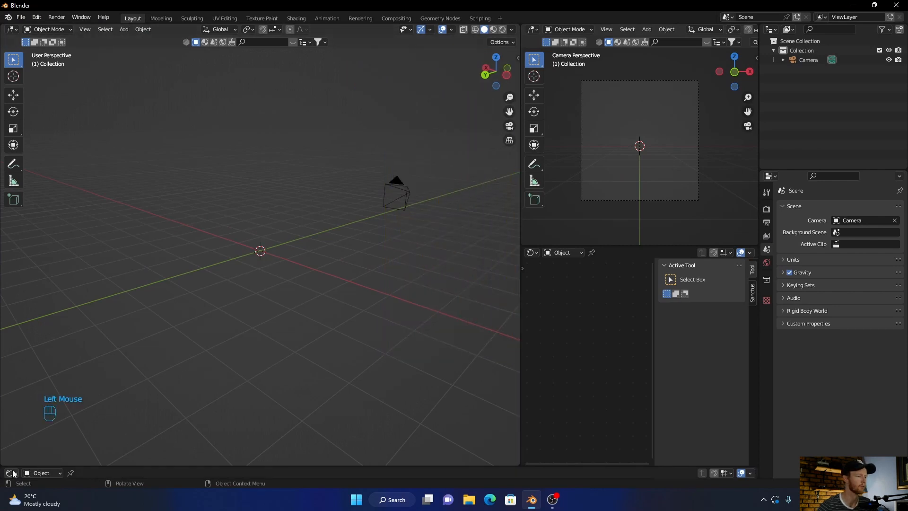
click(8, 473)
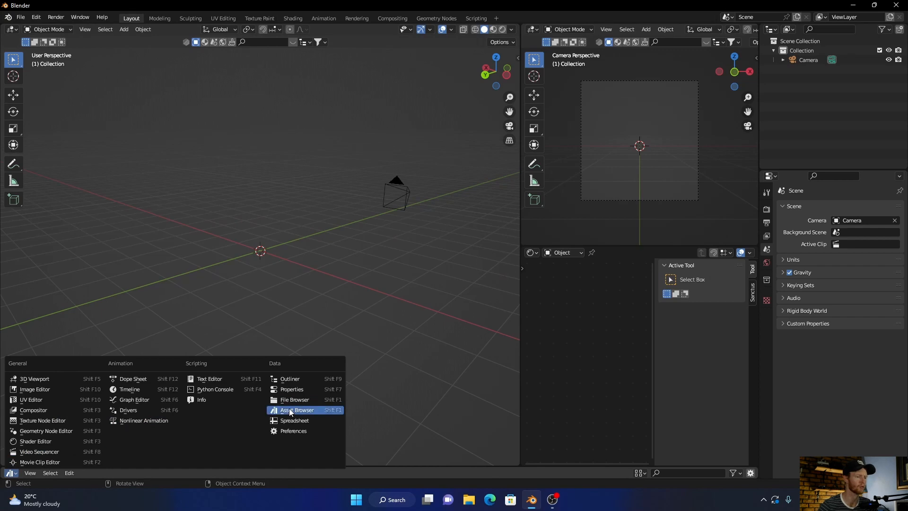
Switch the lower area to the Asset Browser and scroll through the User Library materials.
click(296, 409)
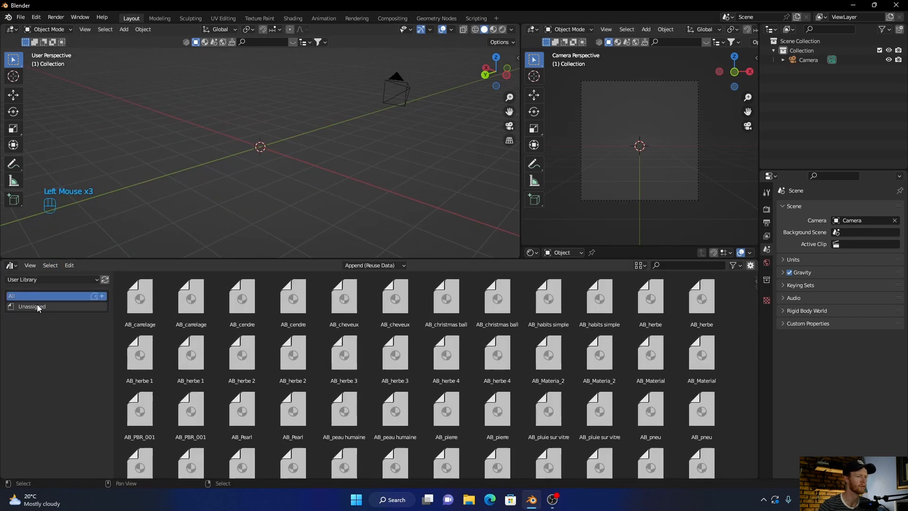
scroll(down, 3)
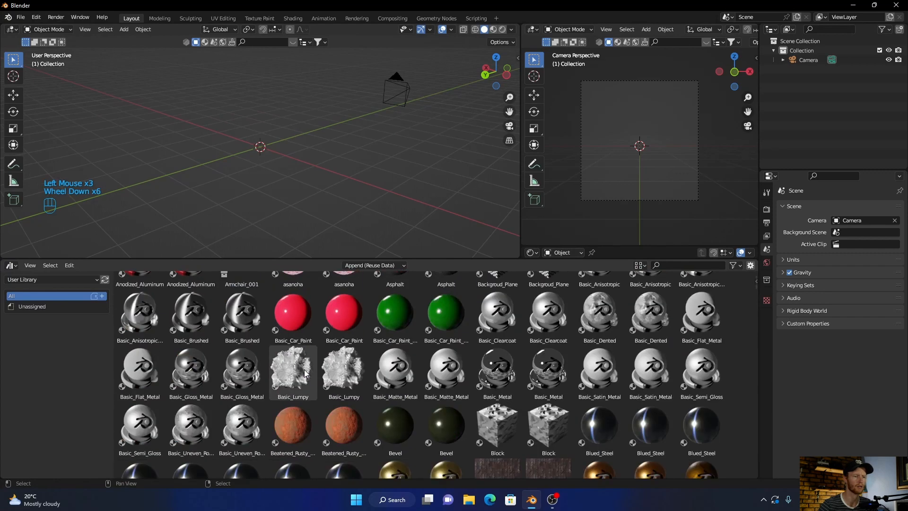
scroll(down, 3)
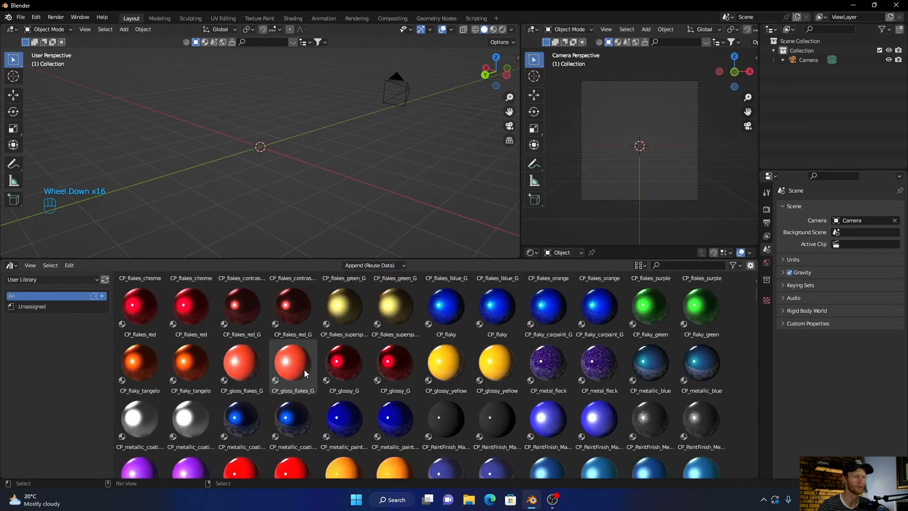
scroll(down, 3)
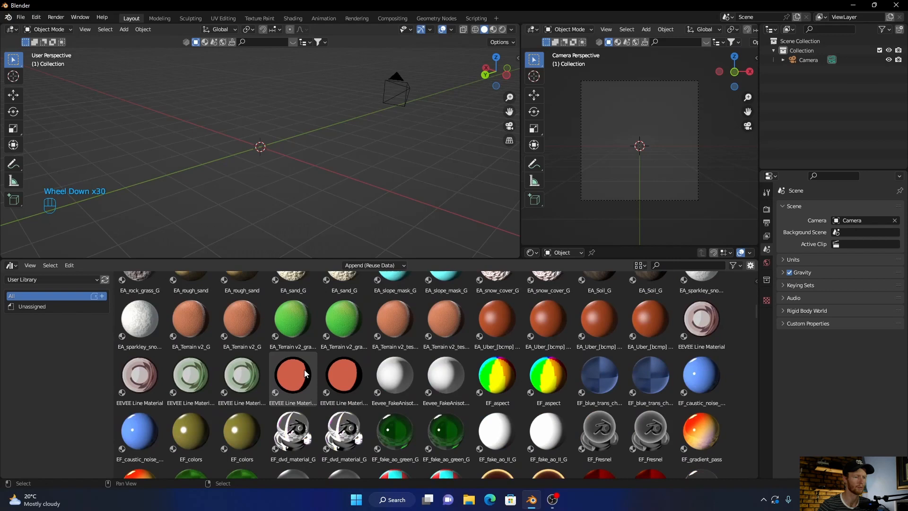
scroll(down, 3)
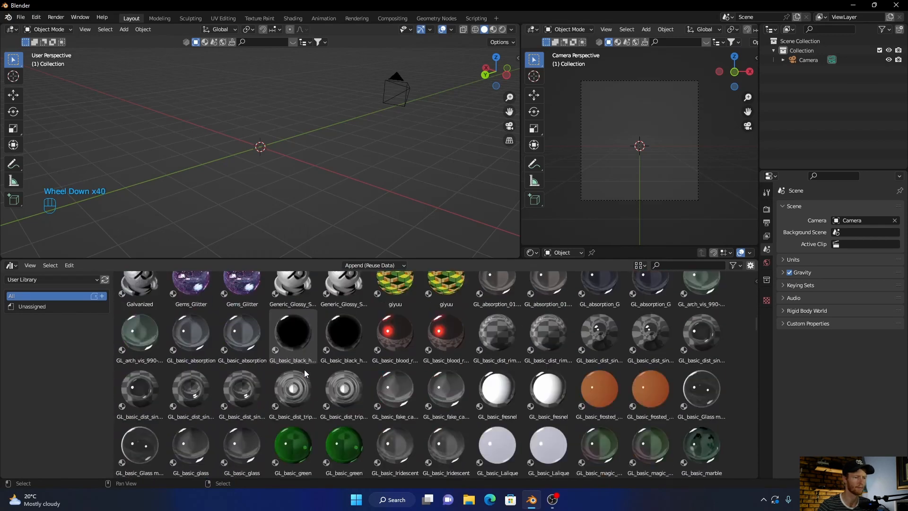
scroll(down, 3)
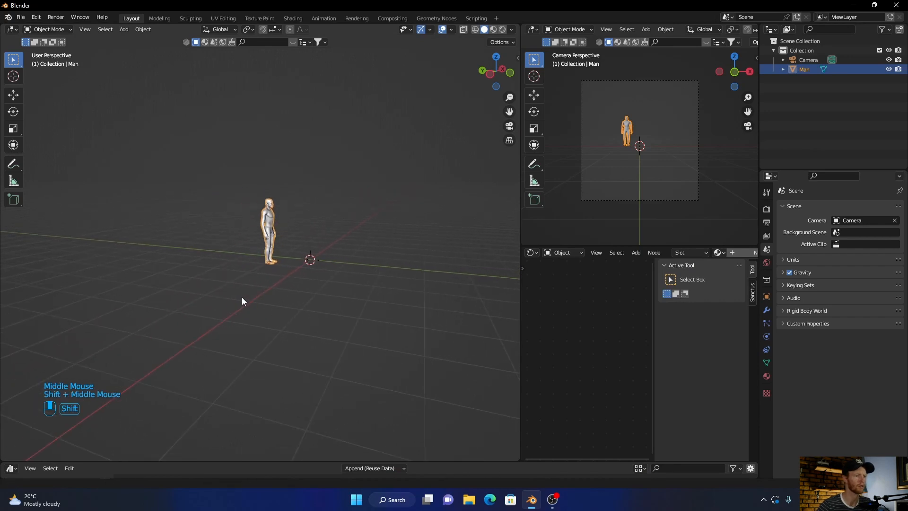
Zoom in, scale up the Man figure, select it and show its modifier settings.
scroll(up, 3)
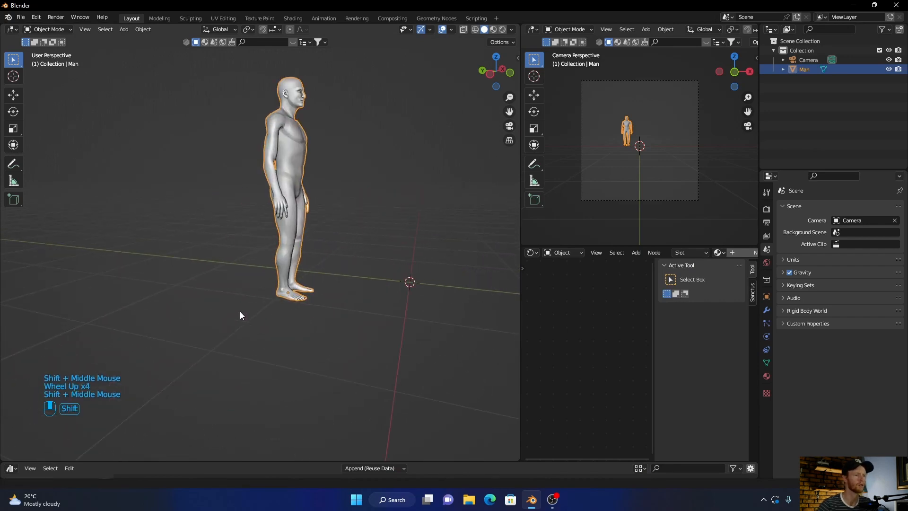
key(s)
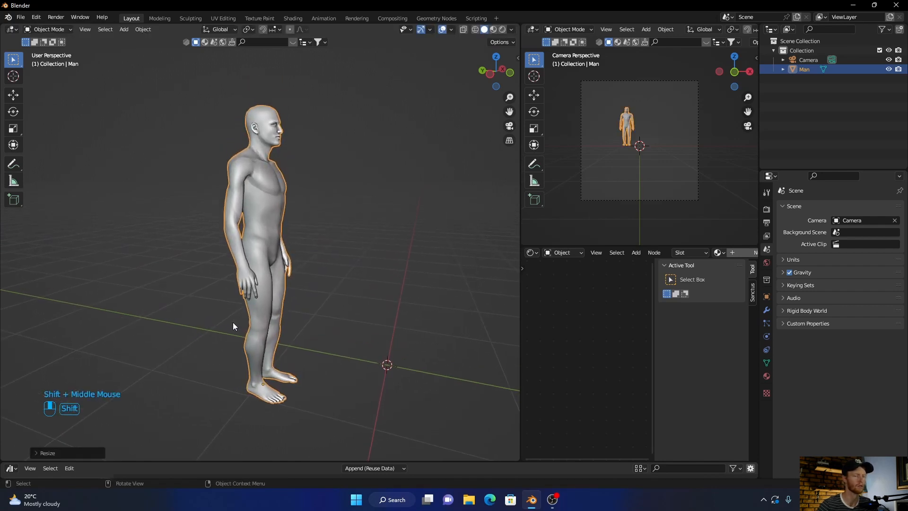
double_click(264, 134)
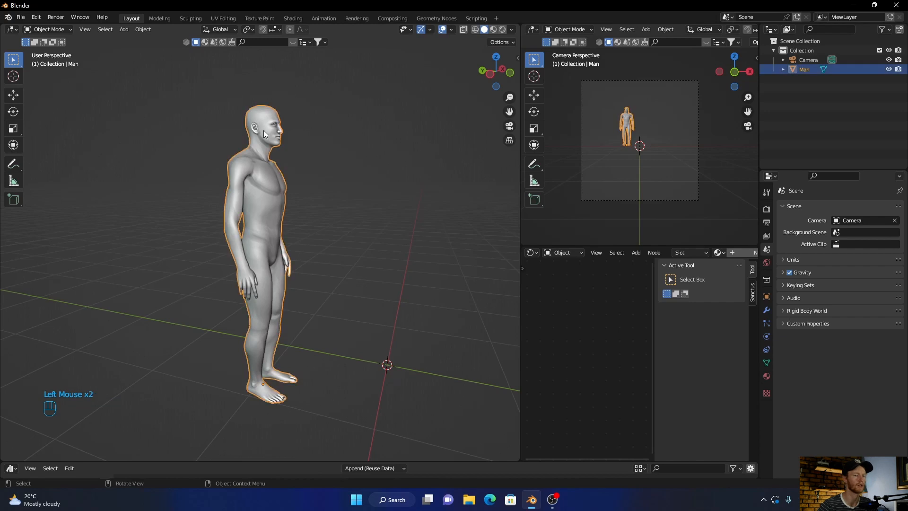
click(766, 283)
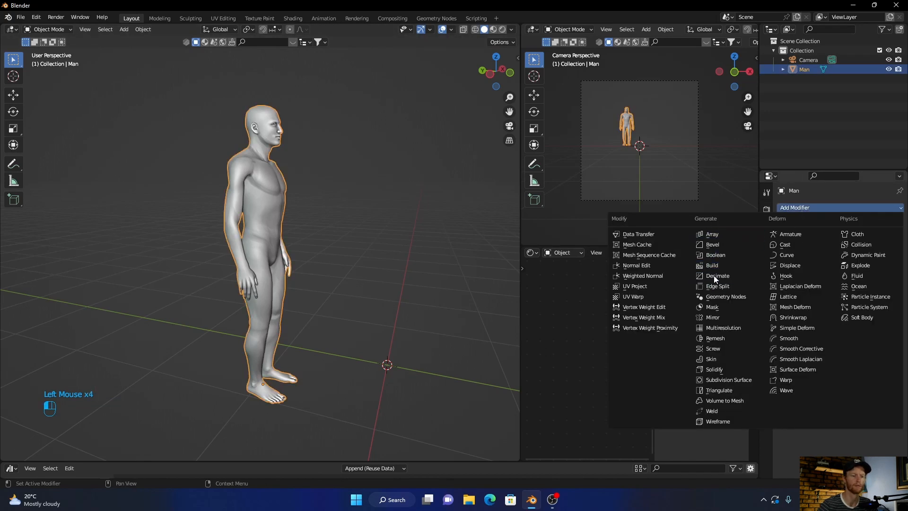
Add a Remesh modifier in Blocks mode with octree depth 7.
click(715, 338)
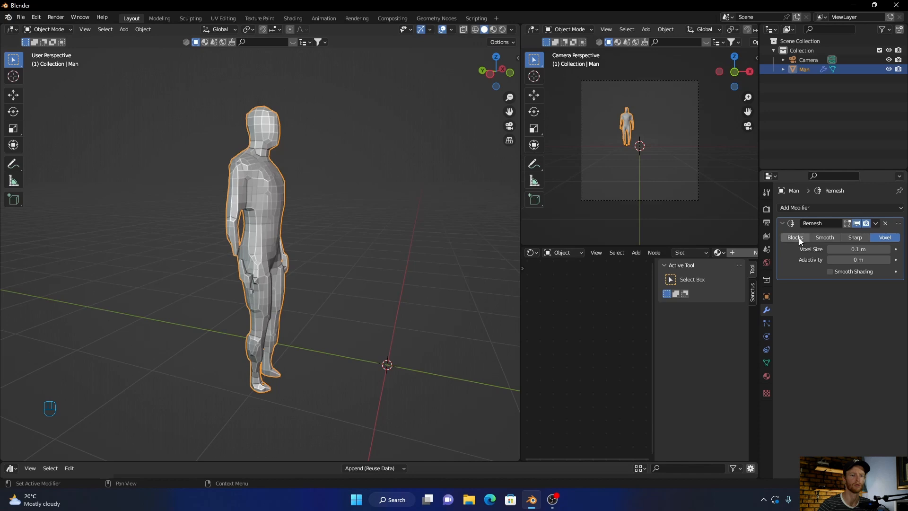
mouse_move(794, 238)
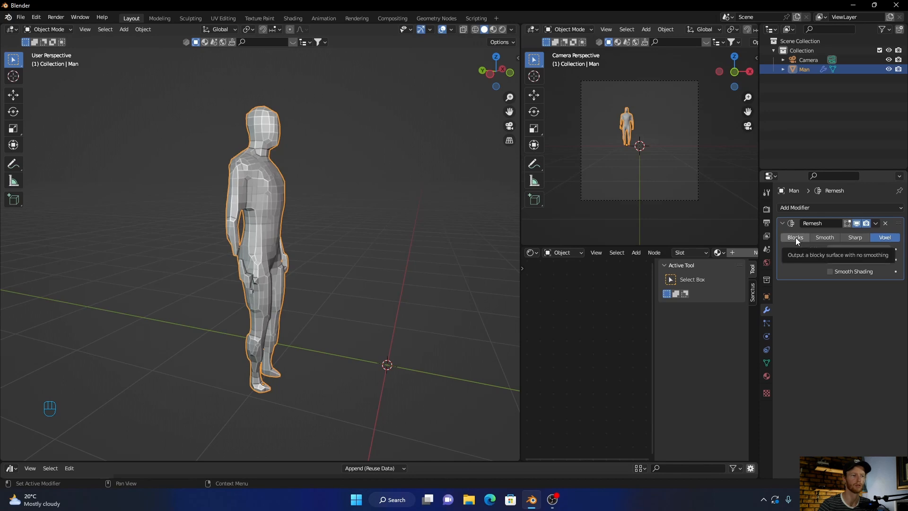
click(794, 237)
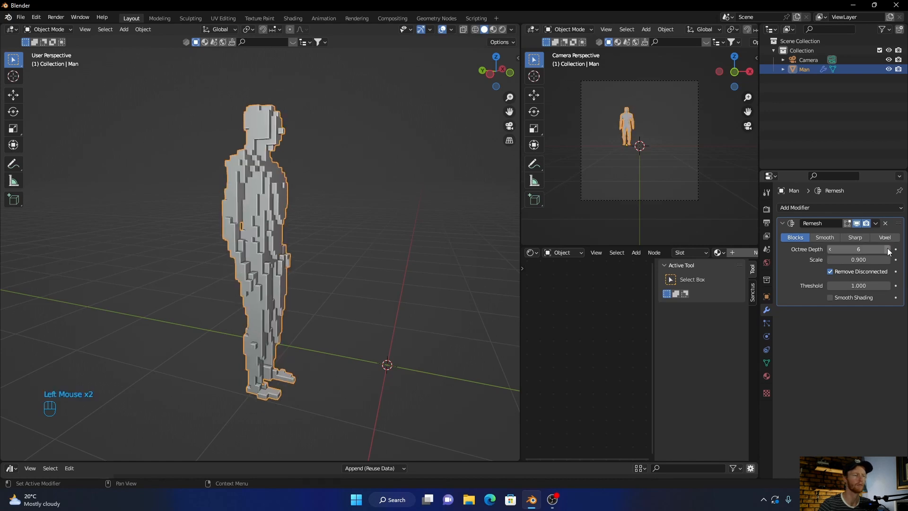
click(895, 249)
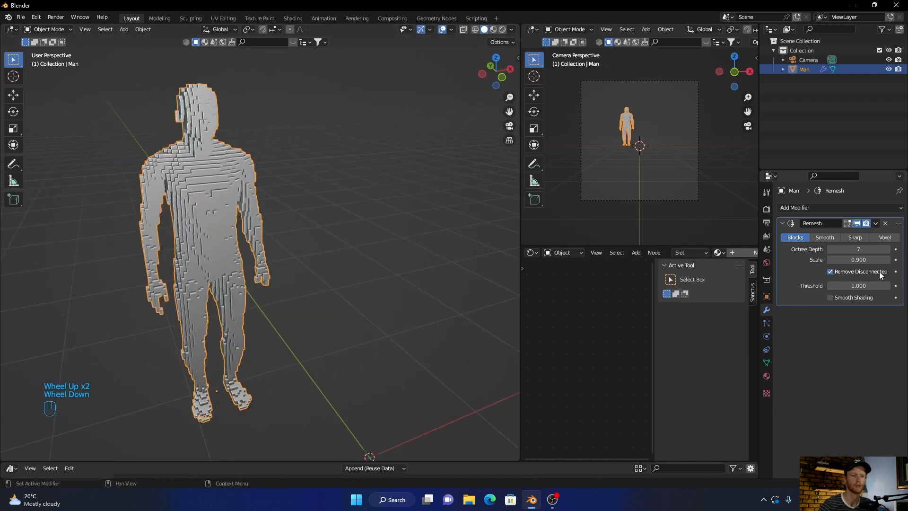
click(841, 249)
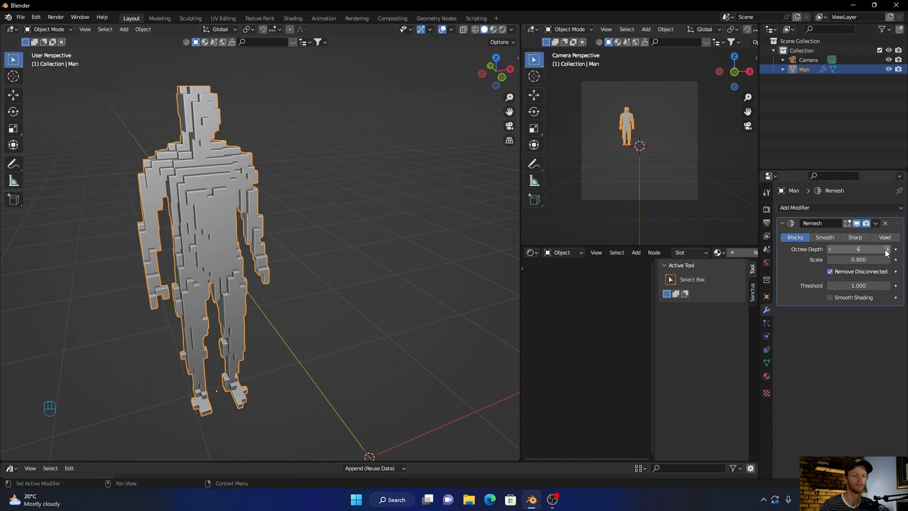
click(885, 250)
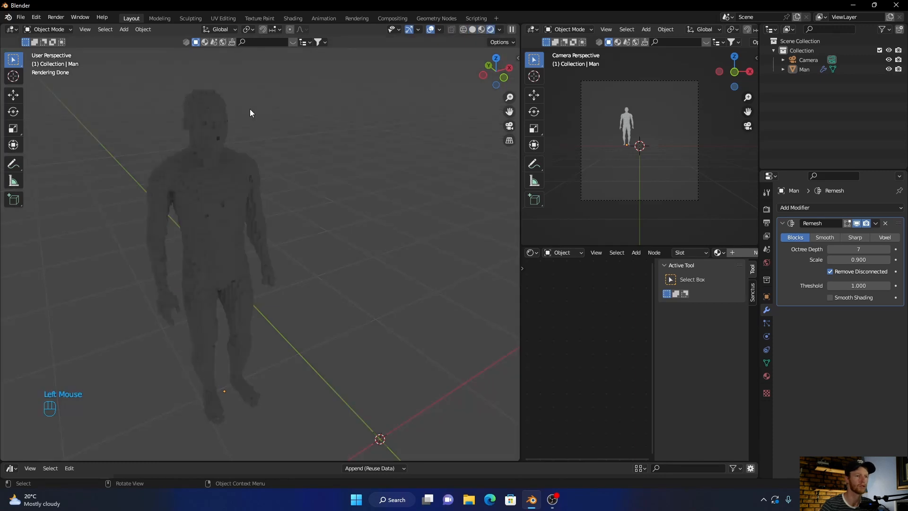
Switch the viewport to Rendered shading and select the blocky Man figure.
click(498, 29)
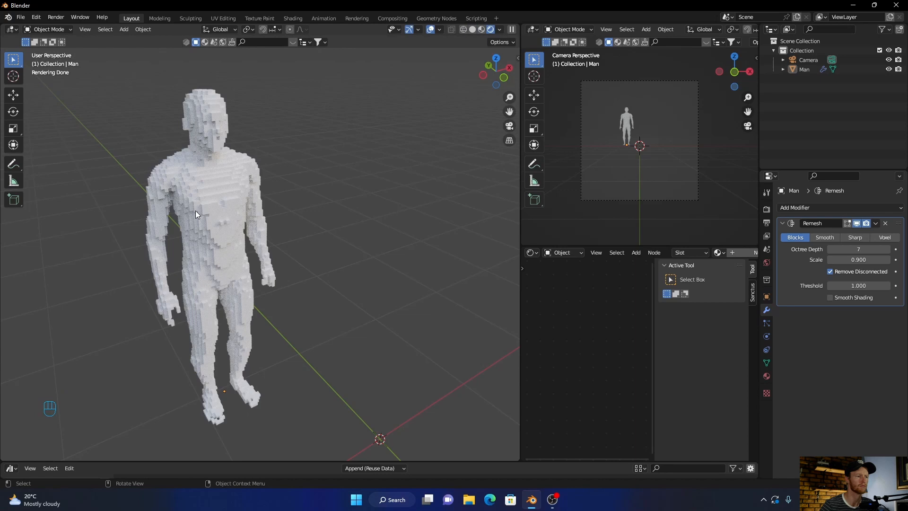
click(195, 214)
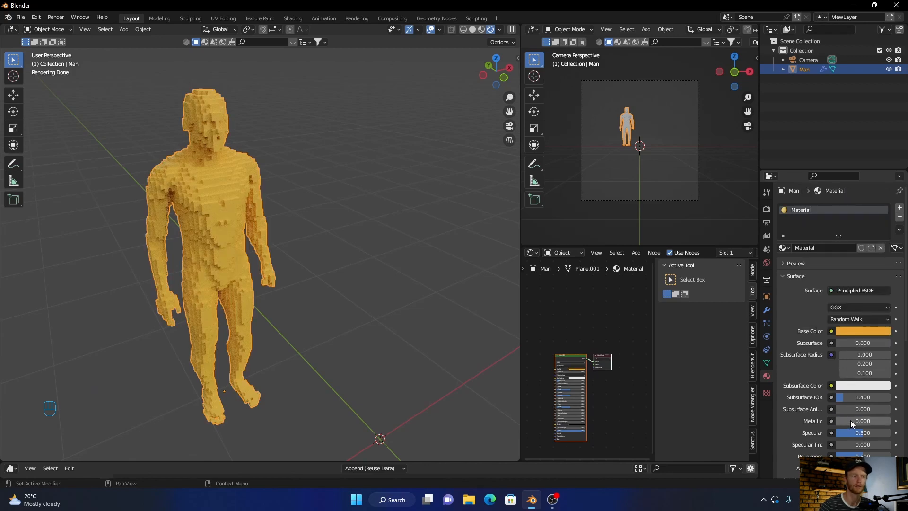
Raise the material's Metallic value to about 0.76.
drag(840, 421, 863, 421)
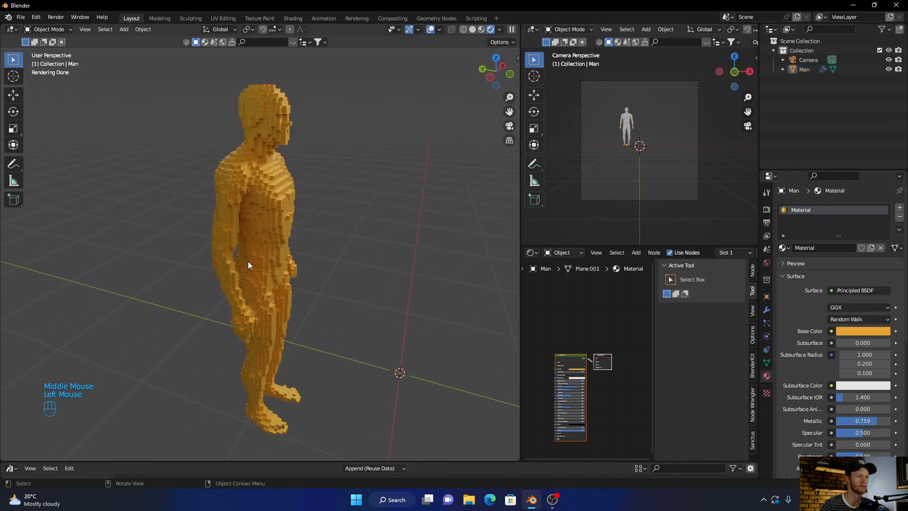
scroll(down, 3)
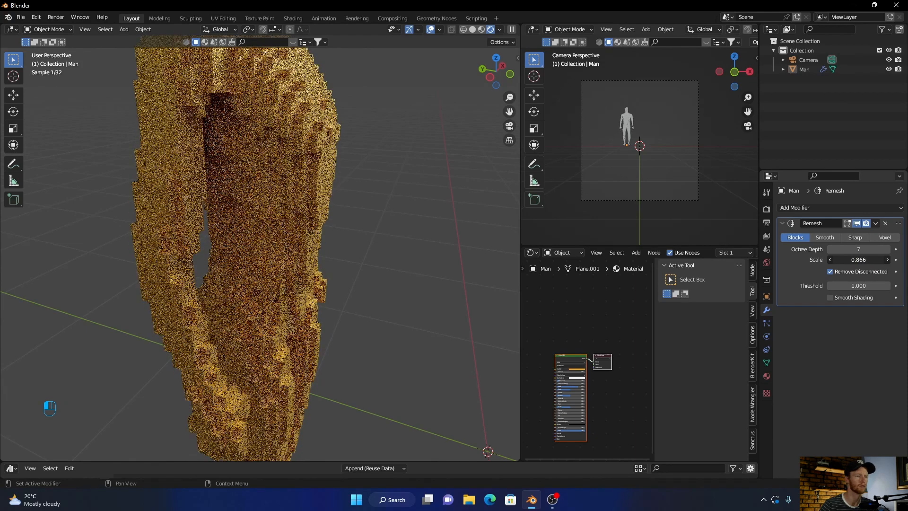
Nudge the Remesh scale up to 0.874, then start typing an exact value.
drag(859, 259, 869, 259)
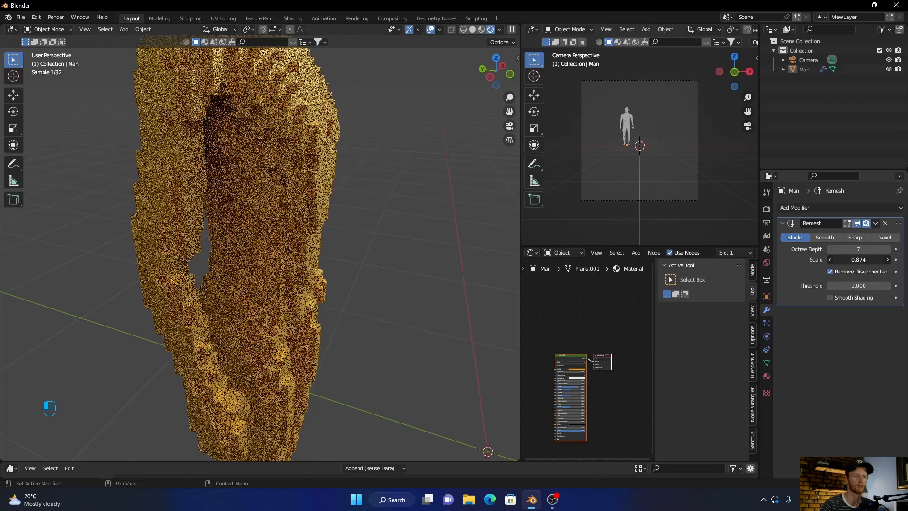
click(858, 260)
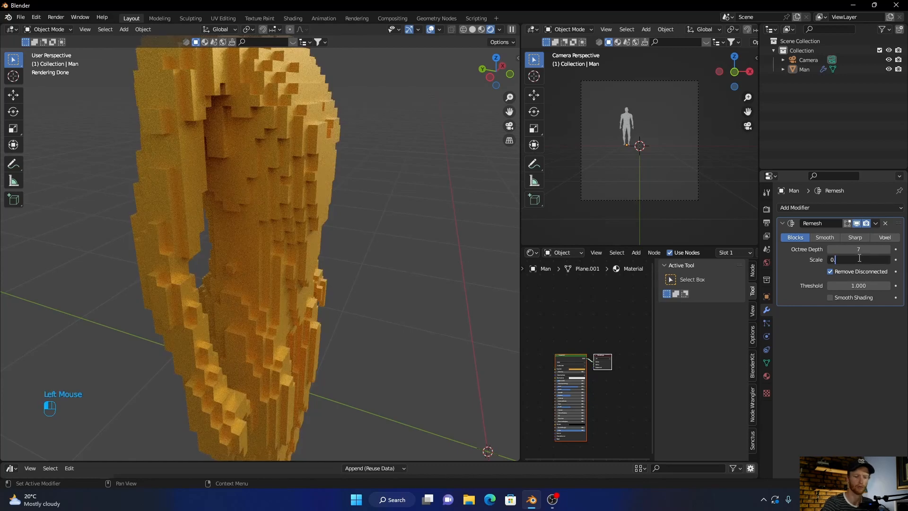